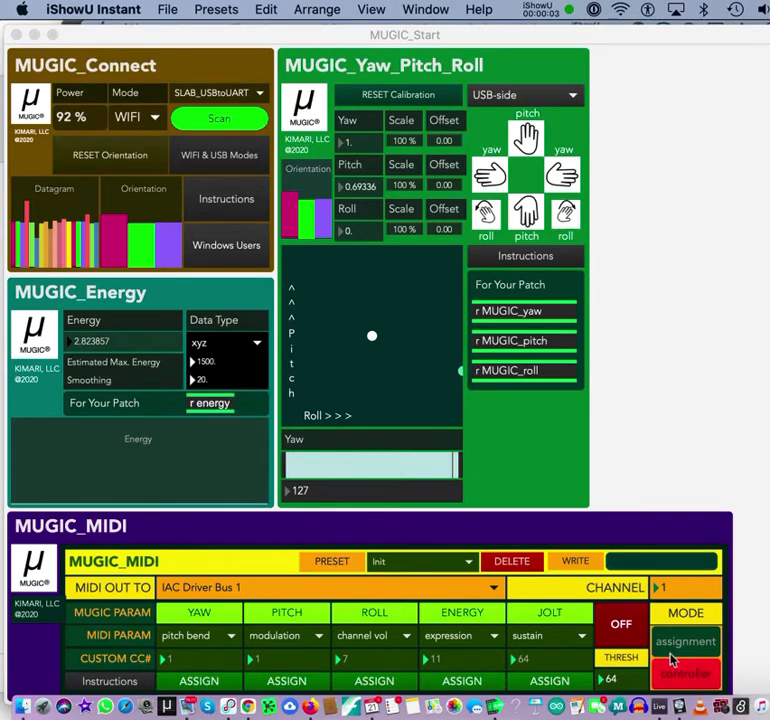
{"action": "mouse_move", "coordinate": [628, 264]}
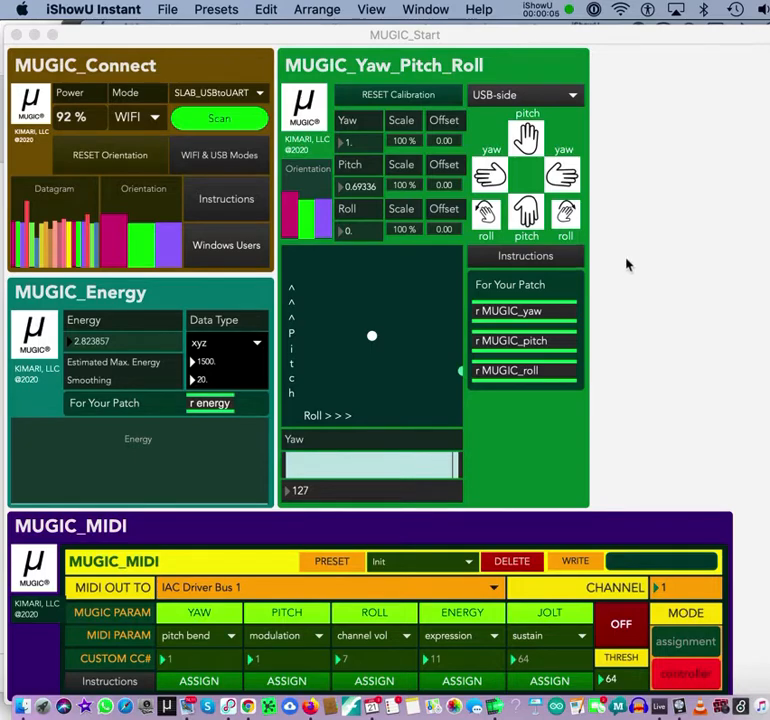
{"action": "mouse_move", "coordinate": [636, 132]}
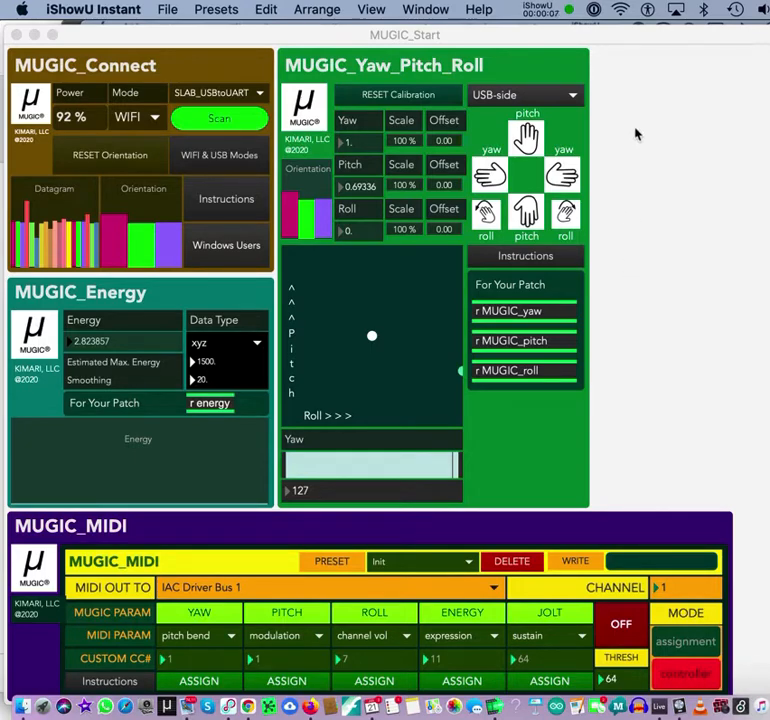
Toggle the MIDI output OFF and back ON while sensor data keeps streaming
{"action": "left_click", "coordinate": [620, 8]}
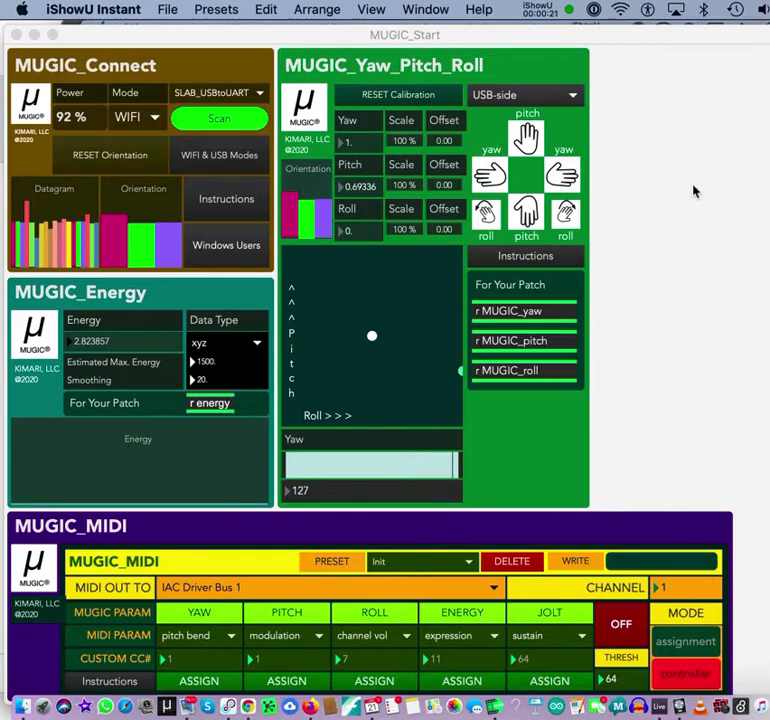
{"action": "mouse_move", "coordinate": [620, 18]}
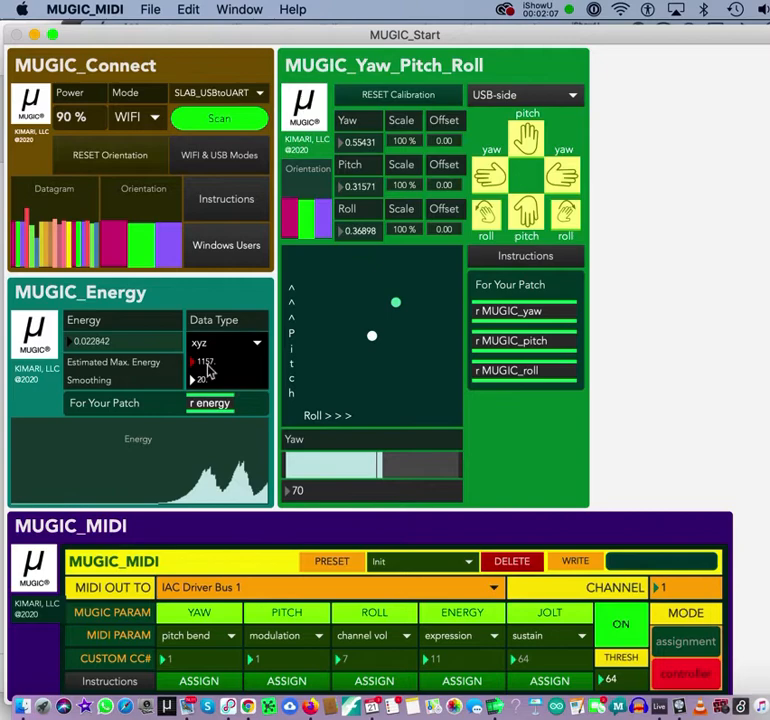
{"action": "left_click", "coordinate": [620, 624]}
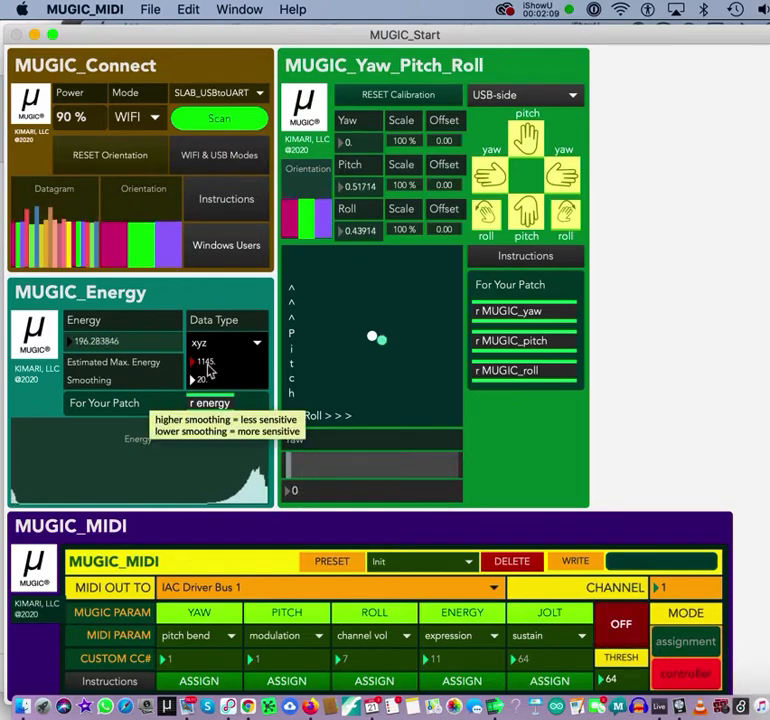
{"action": "left_click", "coordinate": [620, 624]}
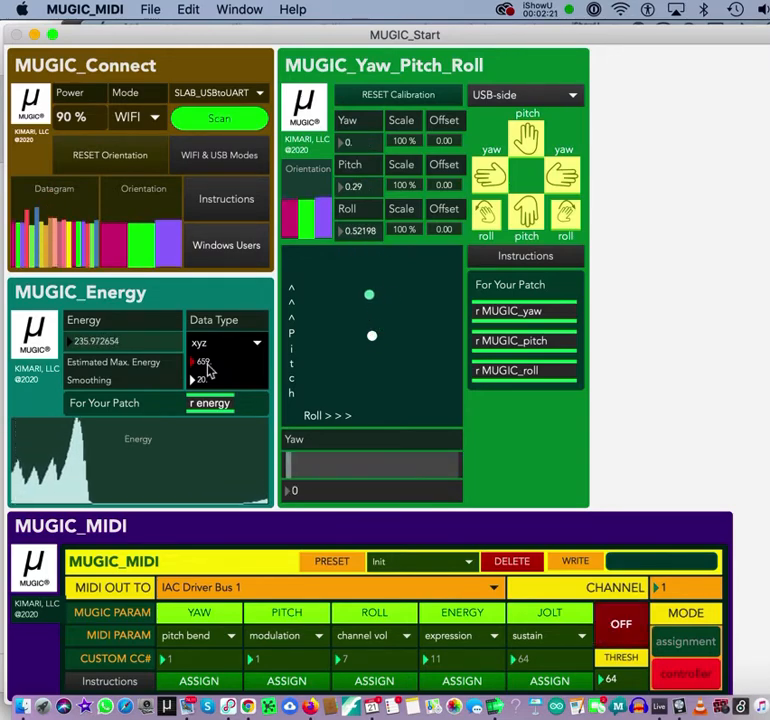
{"action": "left_click", "coordinate": [620, 624]}
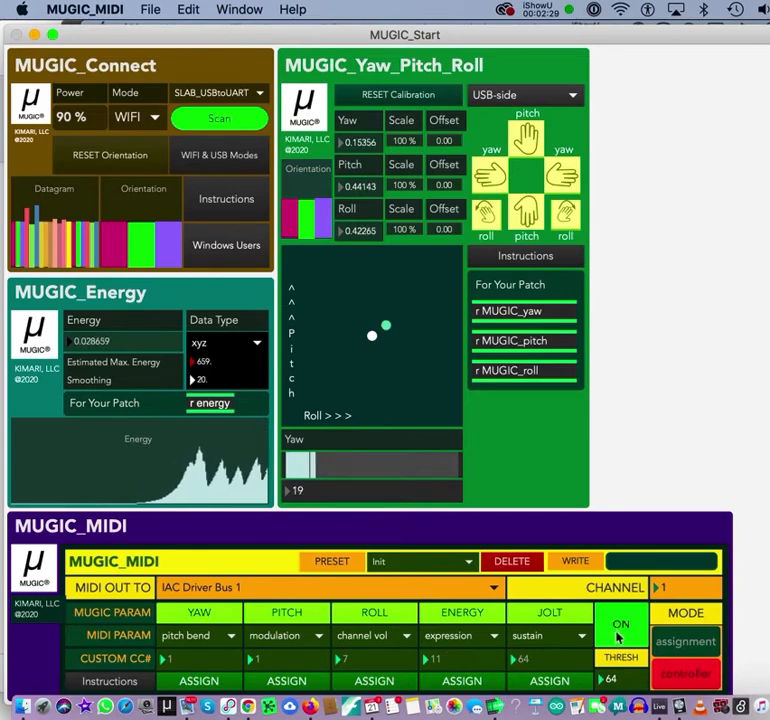
Toggle MIDI output off once more, then back on
{"action": "left_click", "coordinate": [620, 624]}
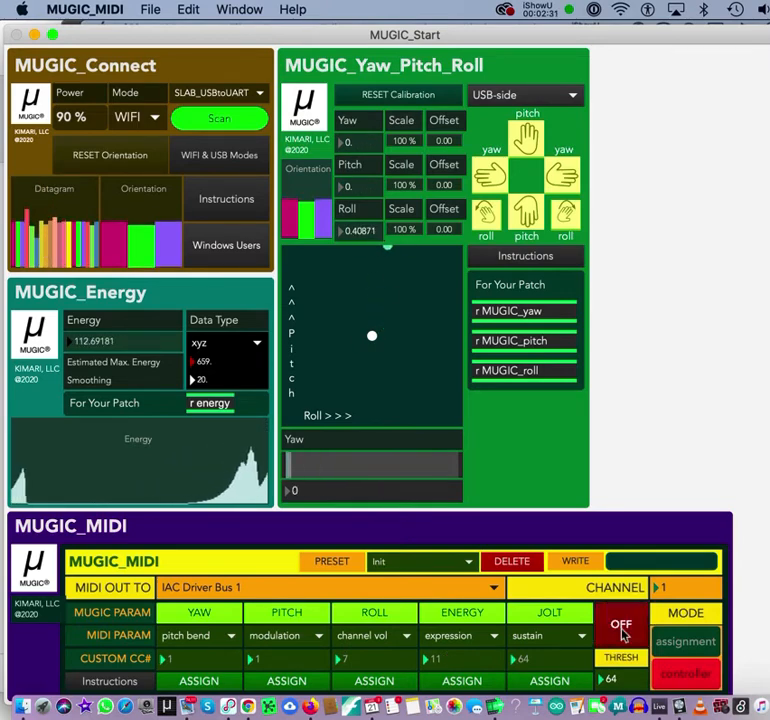
{"action": "left_click", "coordinate": [620, 624]}
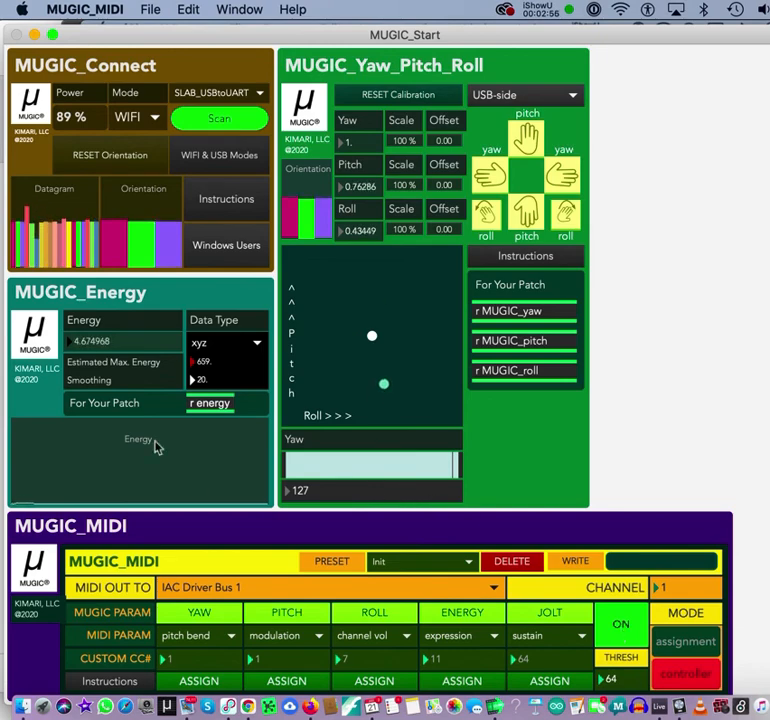
Choose USB from the Mode list in MUGIC_Connect
{"action": "left_click", "coordinate": [136, 116]}
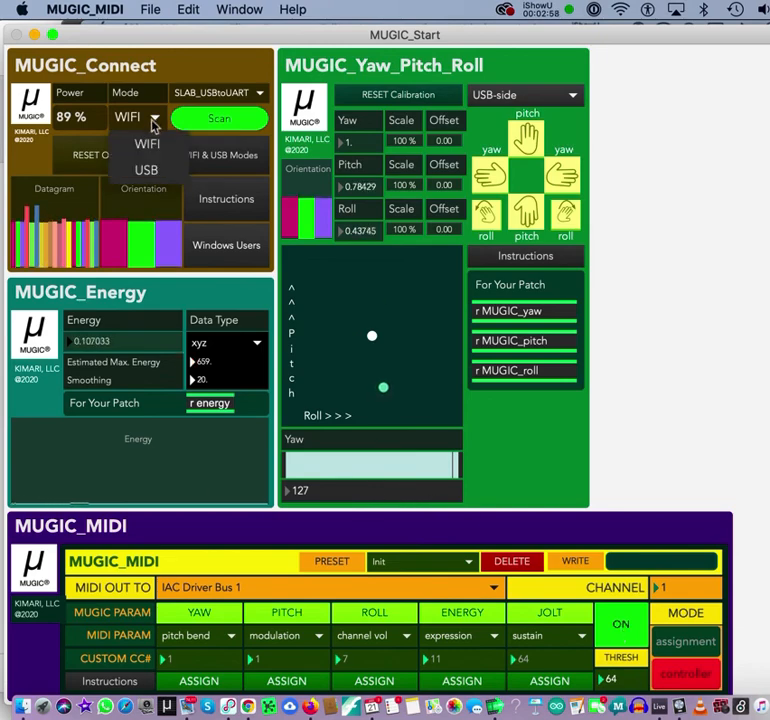
{"action": "left_click", "coordinate": [148, 172]}
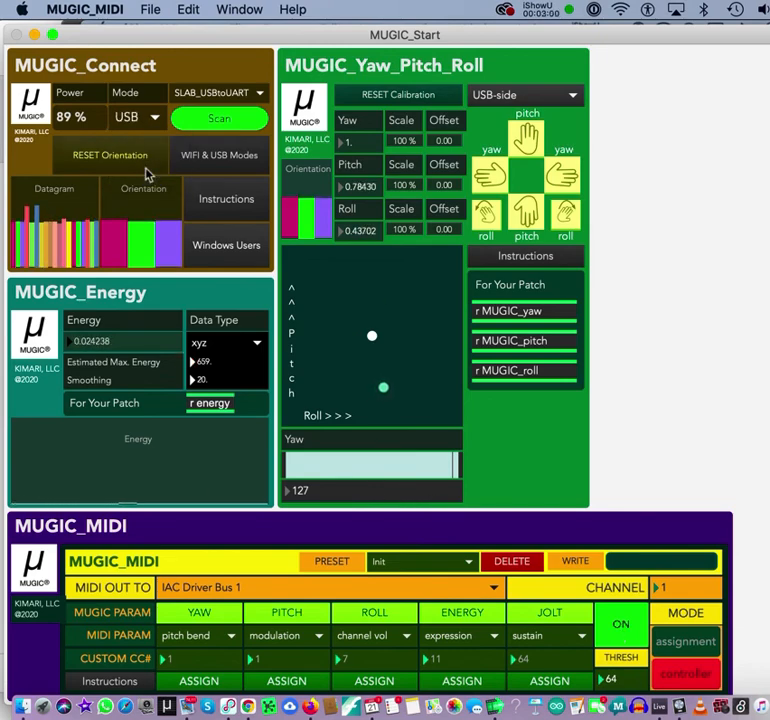